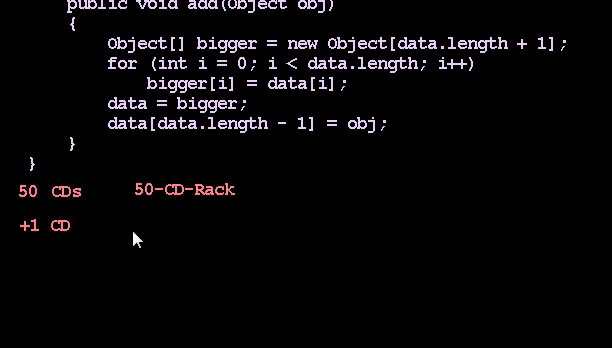
Label the +1 CD case '100-CD-Rack' in the note beside it
click(155, 221)
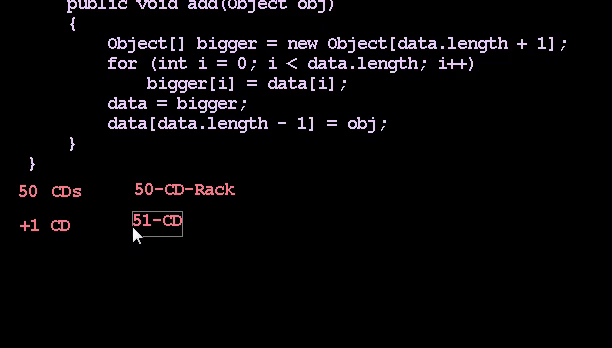
text(-Rack)
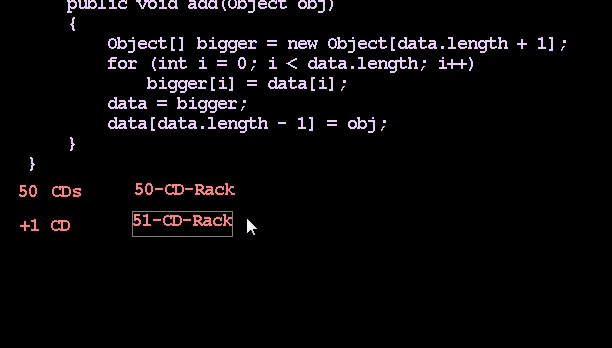
mouse_move(298, 237)
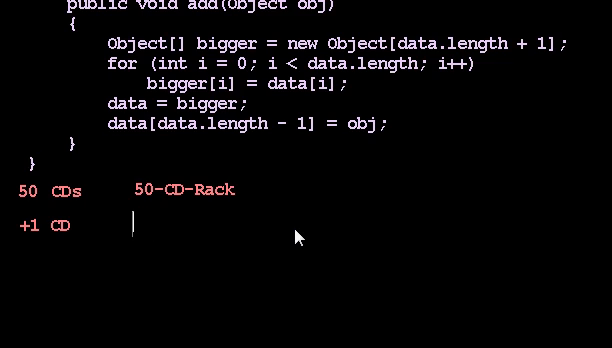
text(100-C)
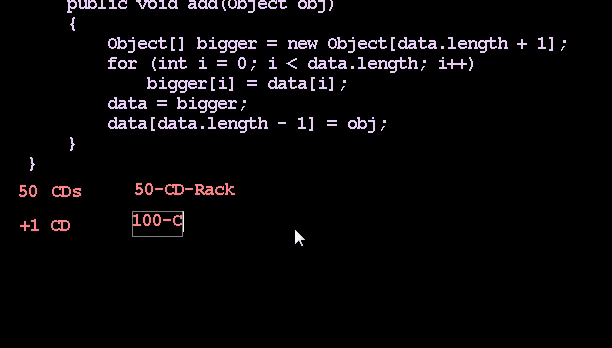
text(D)
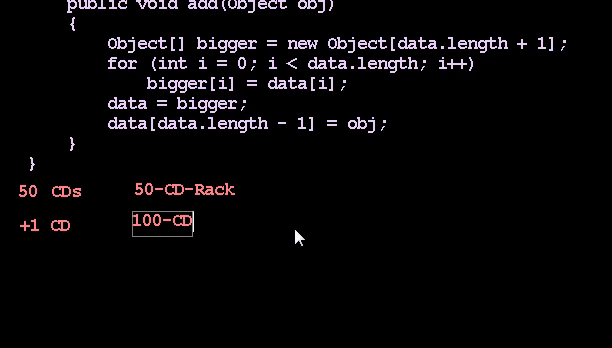
text(-Rack)
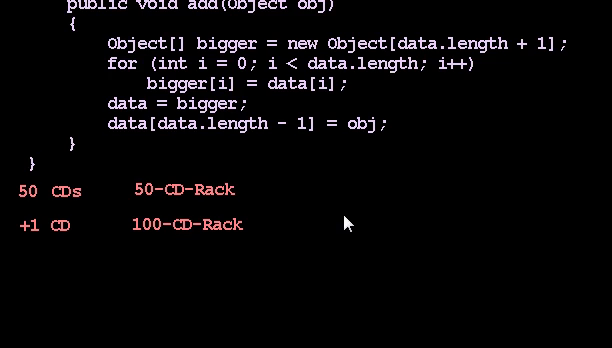
mouse_move(238, 228)
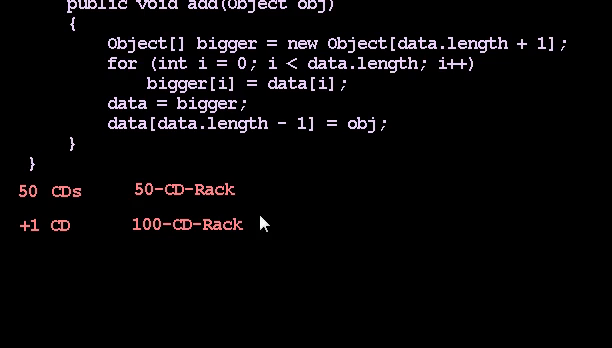
mouse_move(133, 265)
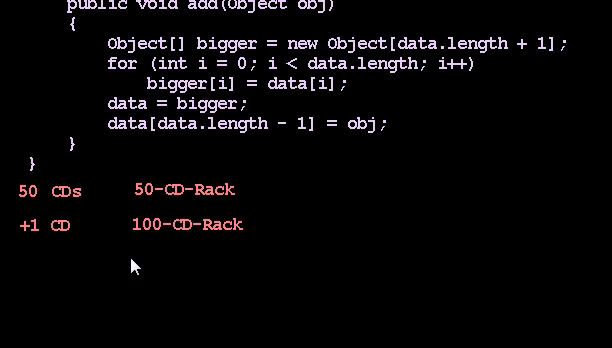
mouse_move(390, 253)
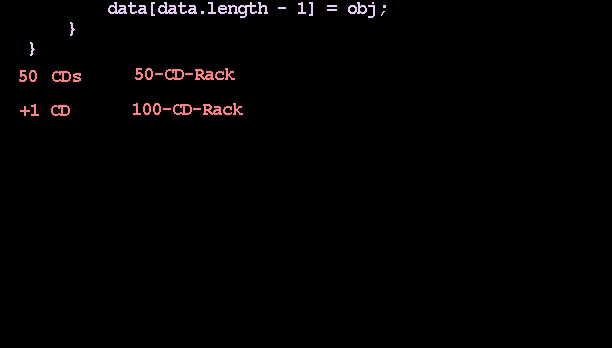
mouse_move(24, 157)
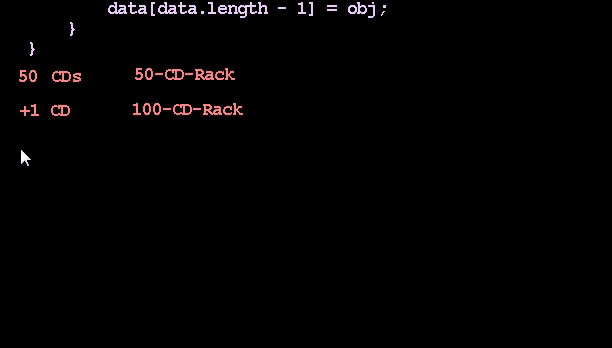
Declare class DynamicArray with private Object[] data ('objects followed by nulls') and private int size
text(public class D)
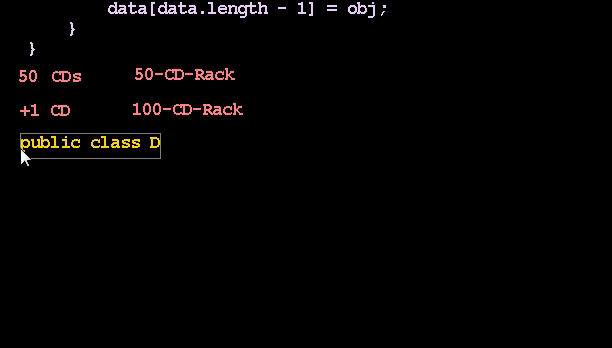
text(ynamicArray)
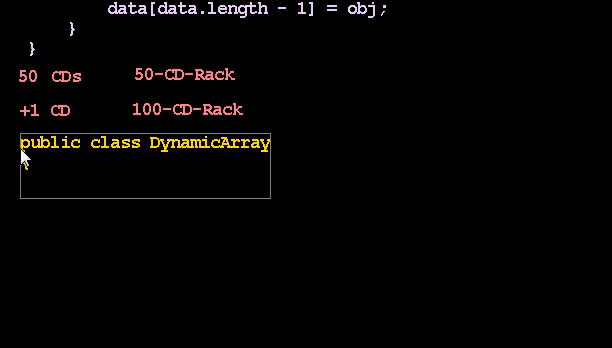
key(Enter)
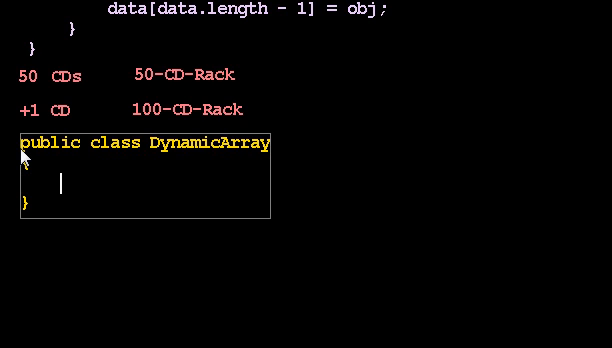
text(private)
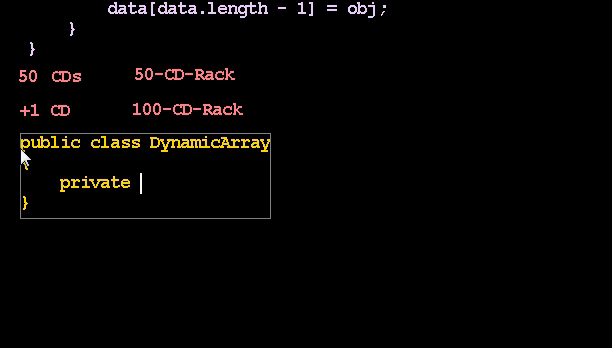
text(Object[] data;  //object)
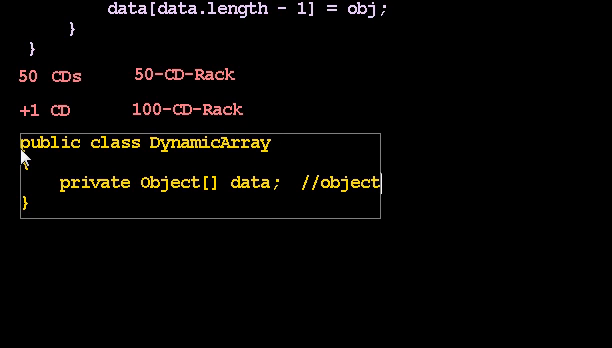
text(s followed by nulls)
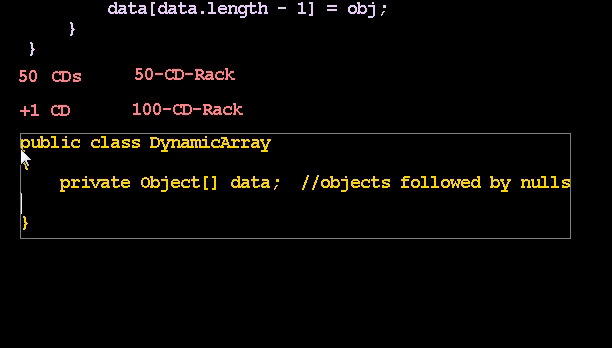
text(private int si)
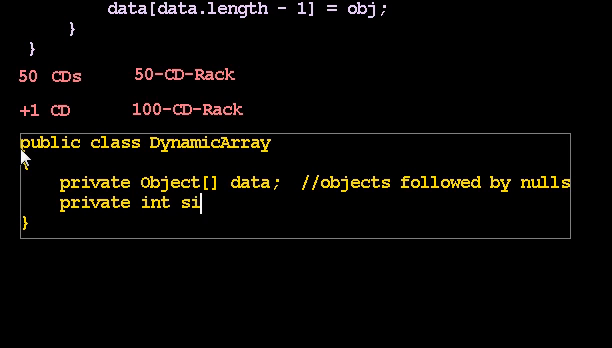
text(ze;)
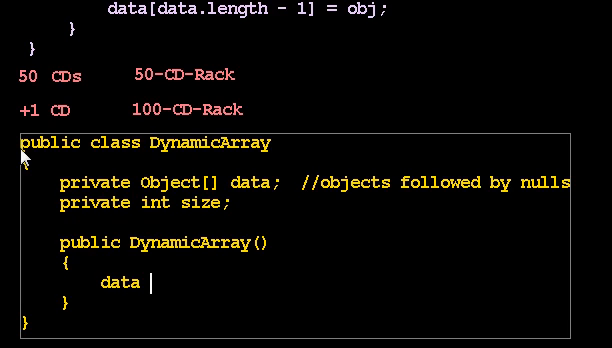
In the constructor, assign data = new Object[1] and size = 0
text(= new Object[1];)
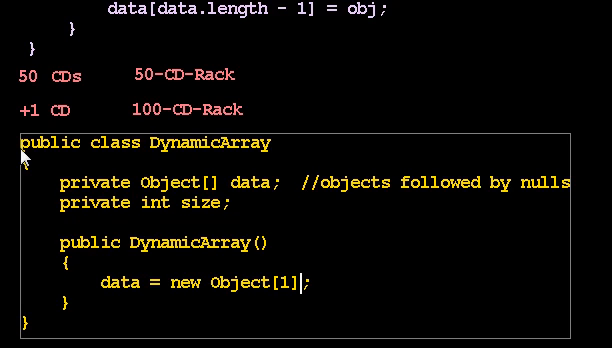
key(Return)
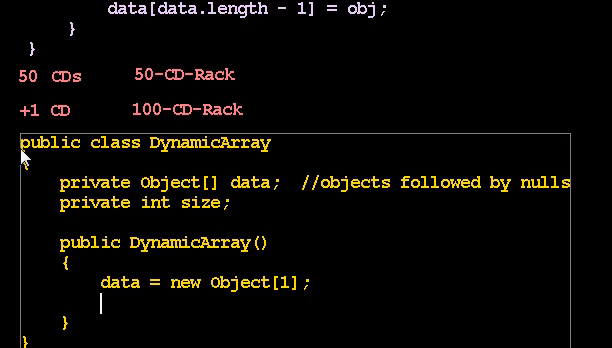
text(size =)
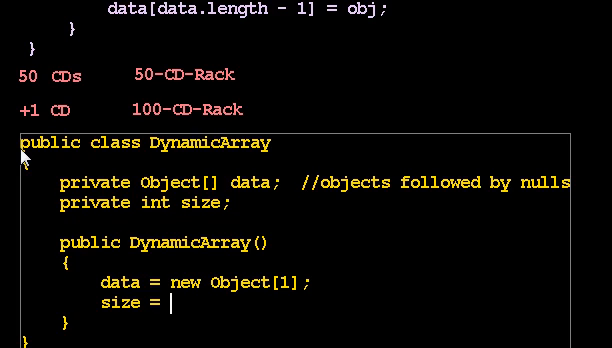
text(0;)
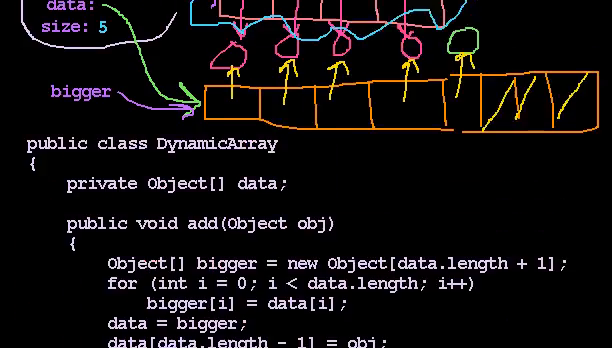
Scroll past the array diagram to the add method and the CD-rack notes
scroll(up, 3)
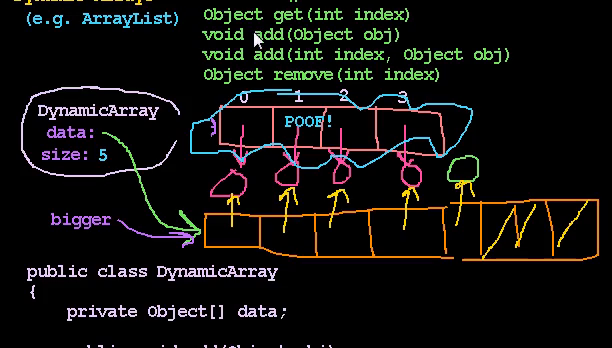
scroll(down, 3)
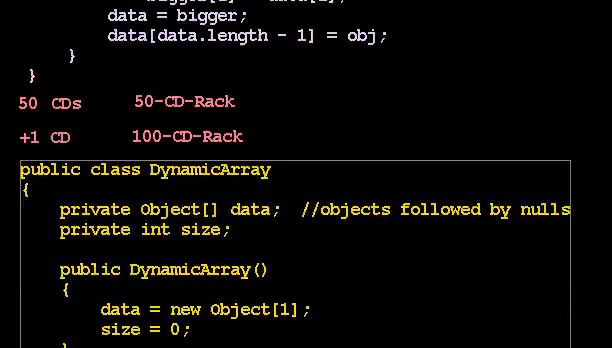
scroll(down, 3)
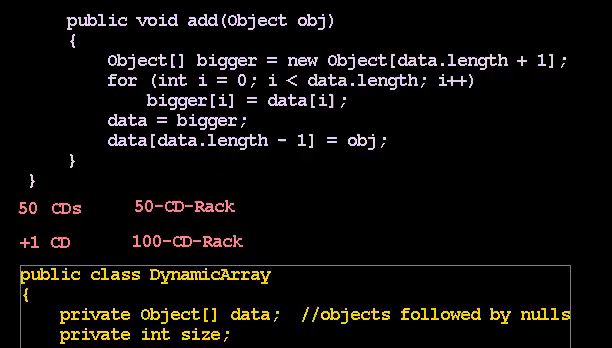
scroll(up, 3)
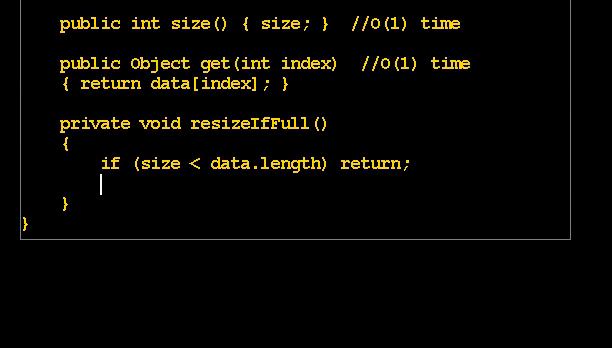
In resizeIfFull, declare Object[] bigger = new Object[2 * data.length]
text(Object[])
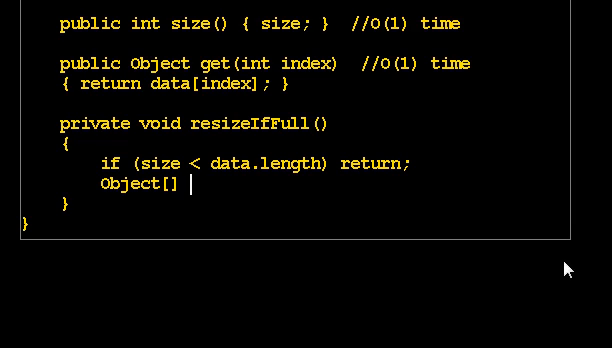
text(bigger = new O)
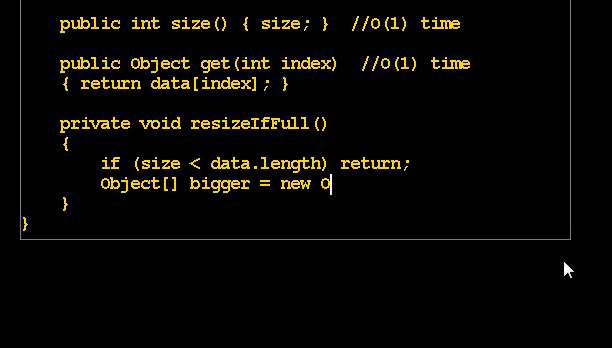
text(bject[)
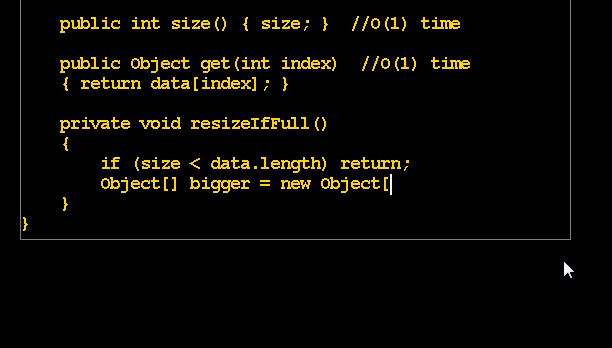
text(2 *)
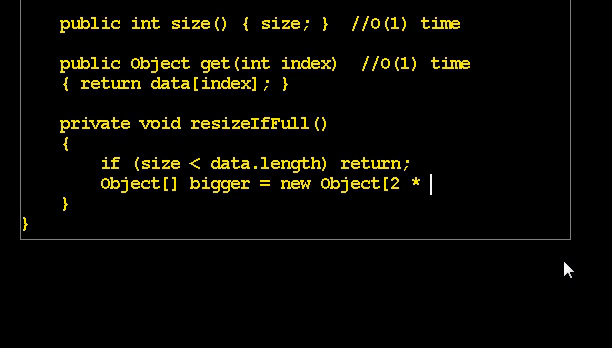
text(data.len)
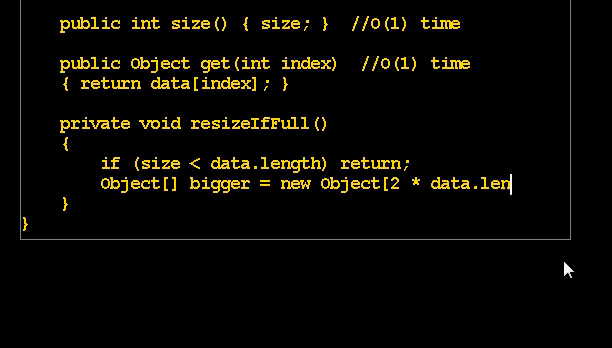
text(gth];)
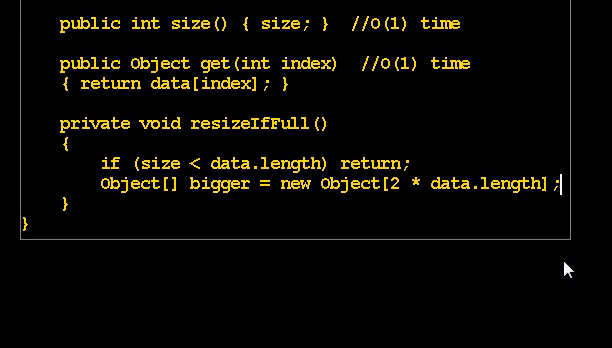
text(fo)
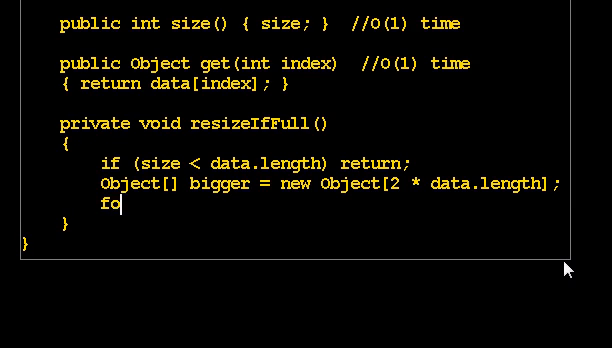
Write a for loop over i < data.length assigning bigger[i] = data[i]
text(r (int i = 0; i <)
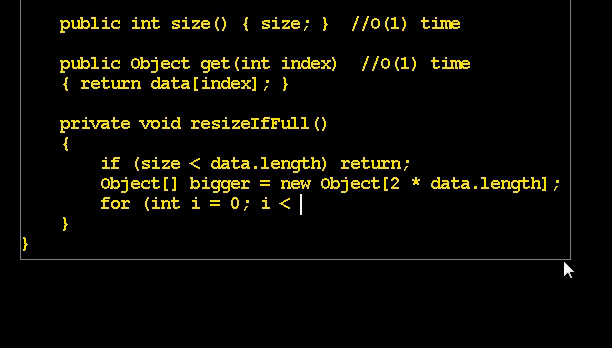
text(data;)
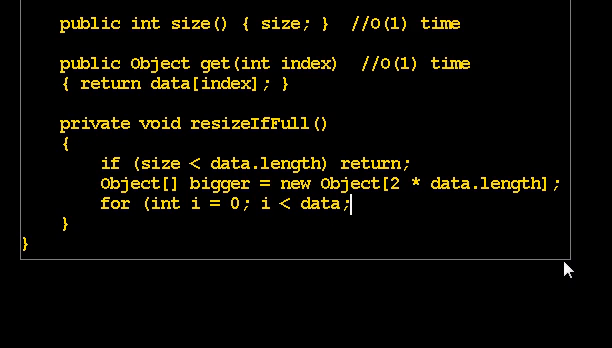
text(length)
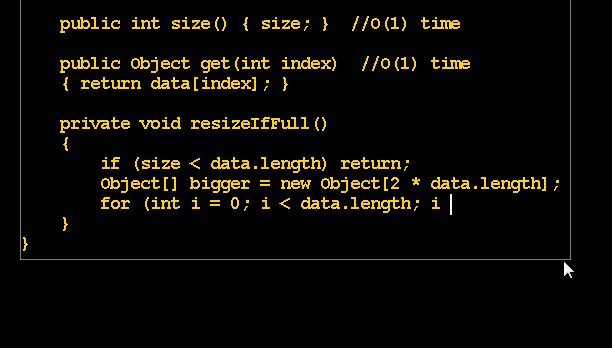
text(++))
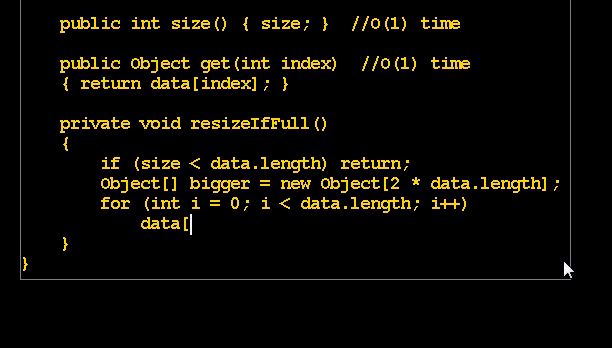
text(i])
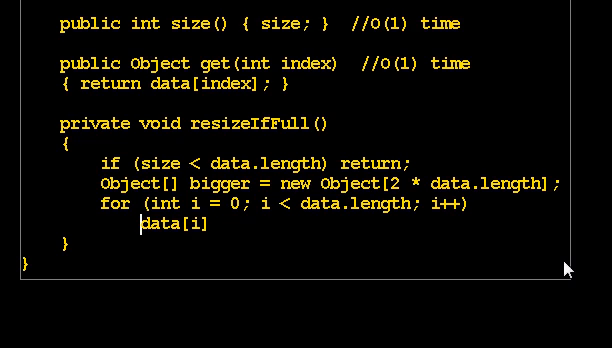
text(bigger[i] =)
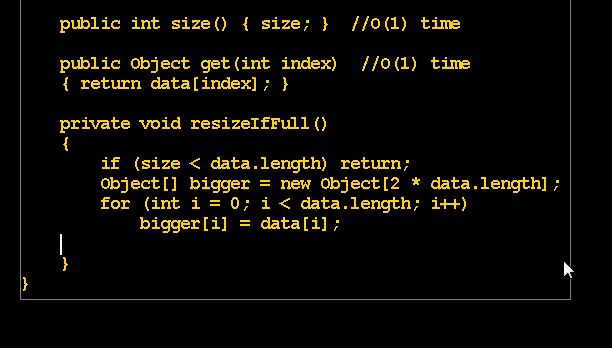
mouse_move(308, 265)
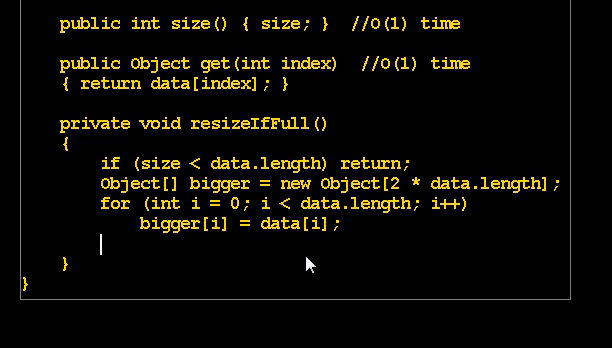
mouse_move(478, 222)
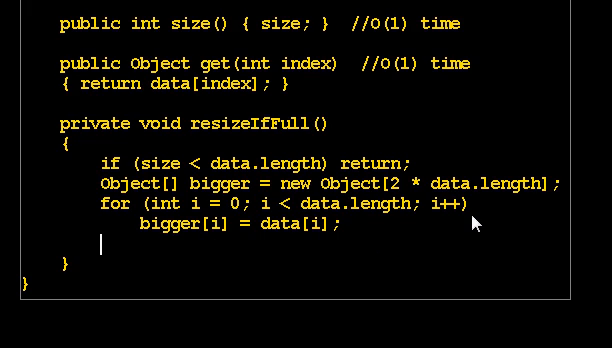
mouse_move(413, 235)
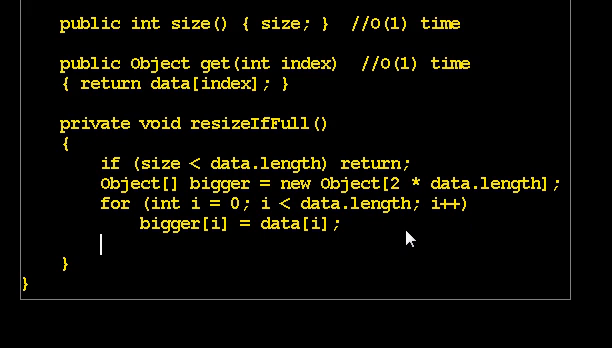
End resizeIfFull with 'data = bigger;'
text(data = bigger;)
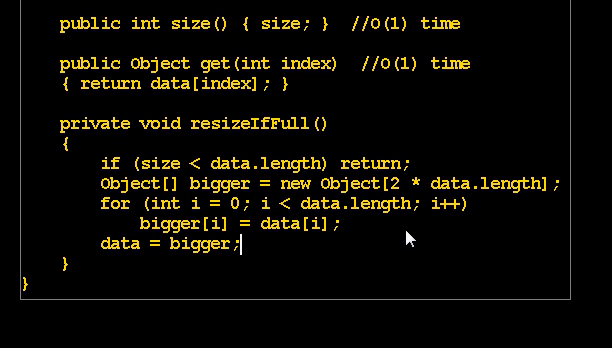
scroll(down, 3)
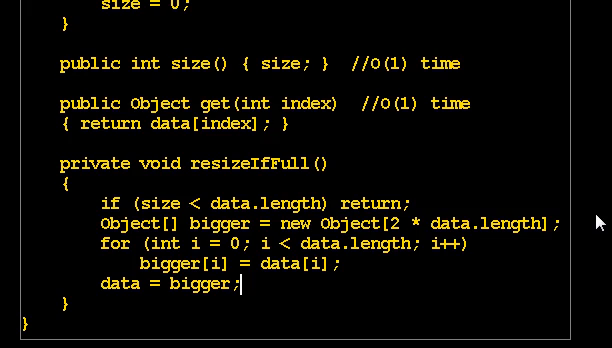